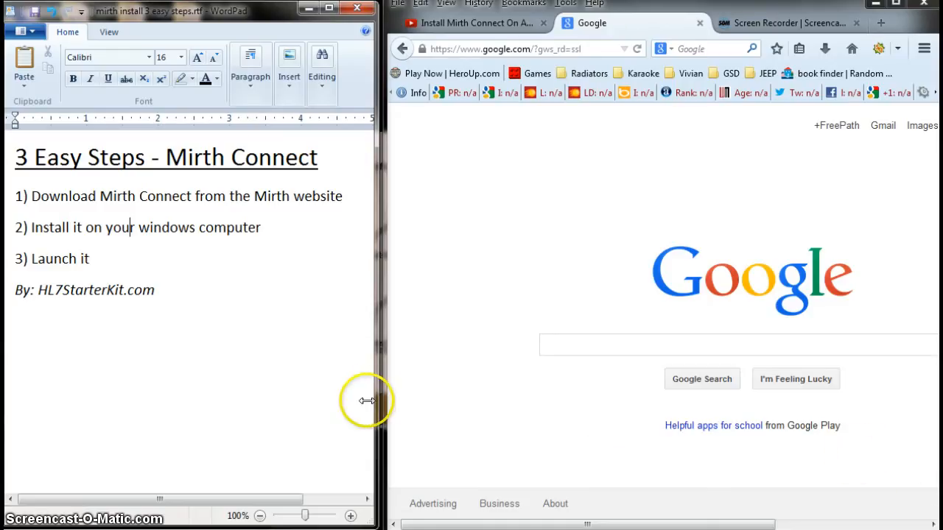
- Search Google for 'mirth connect' and reach the mirthcorp.com downloads page
{"action": "type", "text": "mi"}
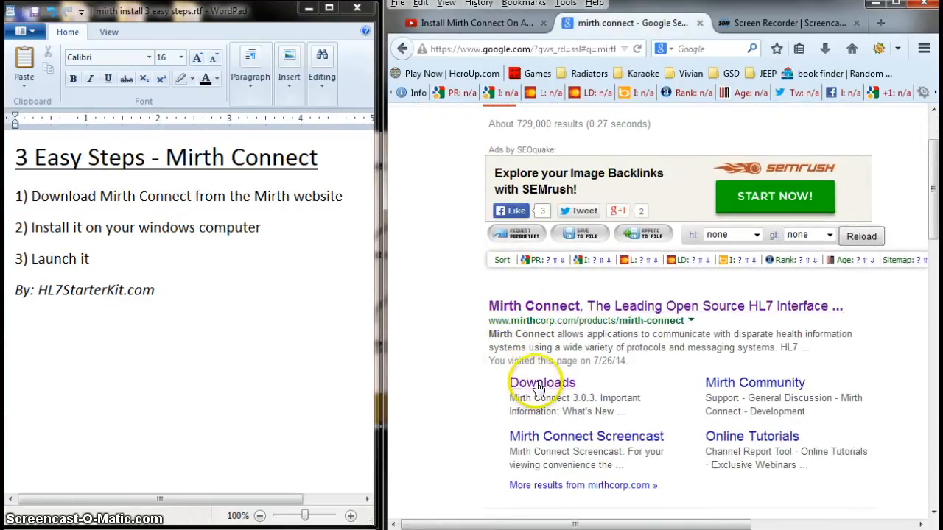
{"action": "left_click", "coordinate": [542, 383]}
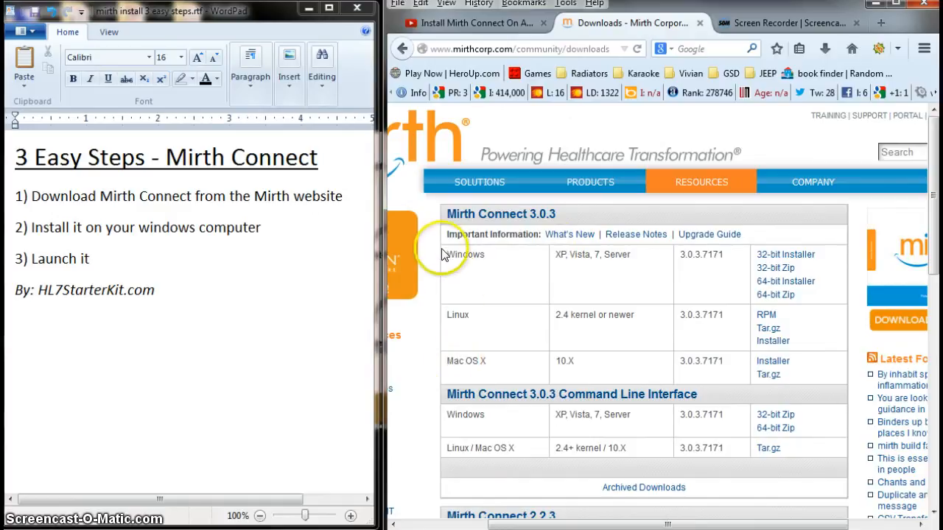
- Start downloading the Windows 32-bit installer for Mirth Connect 3.0.3
{"action": "double_click", "coordinate": [466, 254]}
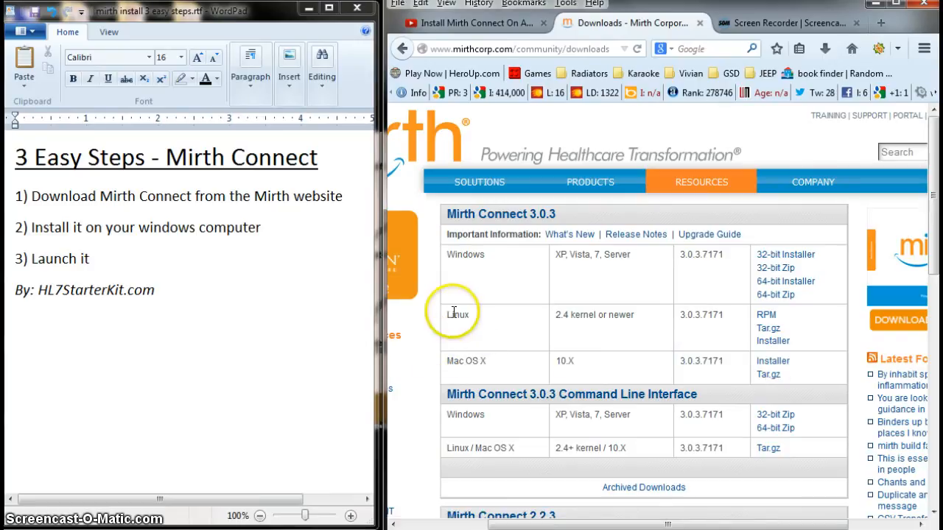
{"action": "mouse_move", "coordinate": [725, 253]}
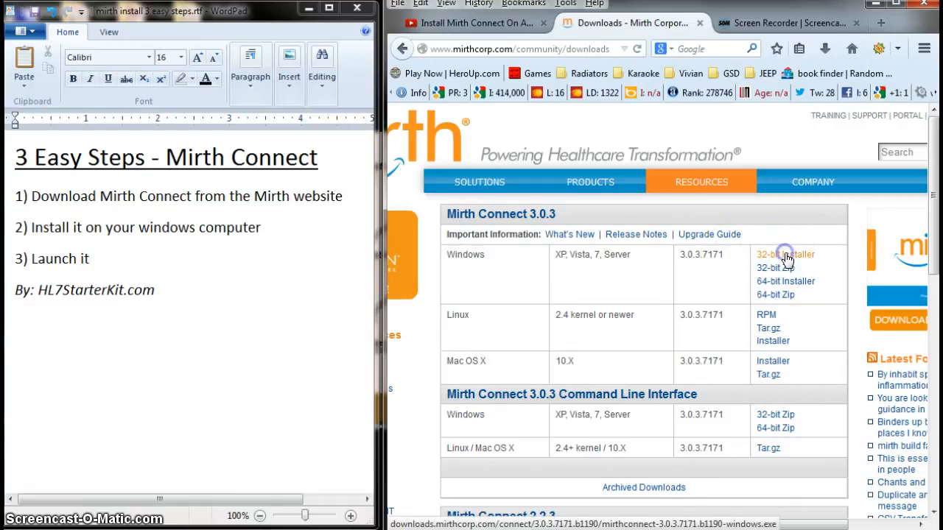
{"action": "left_click", "coordinate": [784, 253]}
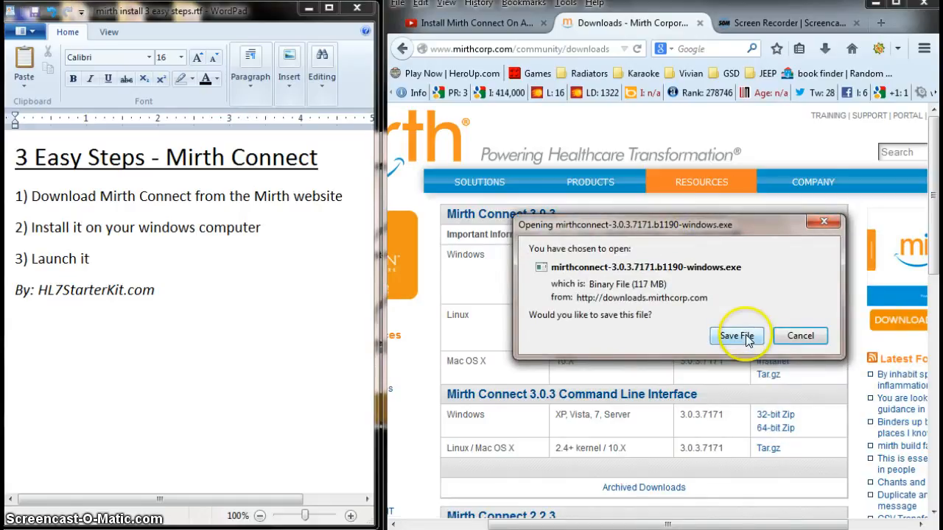
- Save the installer, then run the downloaded .exe from the Downloads panel to reach the setup welcome page
{"action": "left_click", "coordinate": [736, 336]}
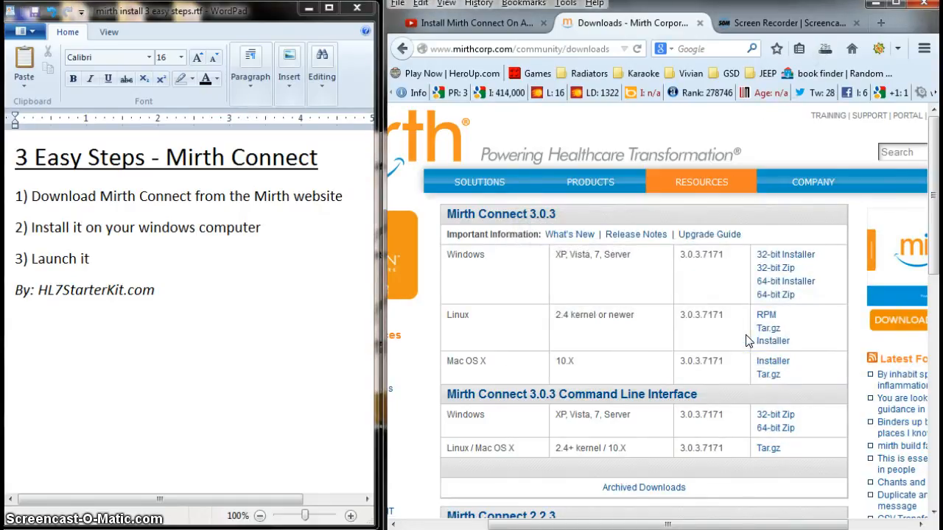
{"action": "mouse_move", "coordinate": [824, 49]}
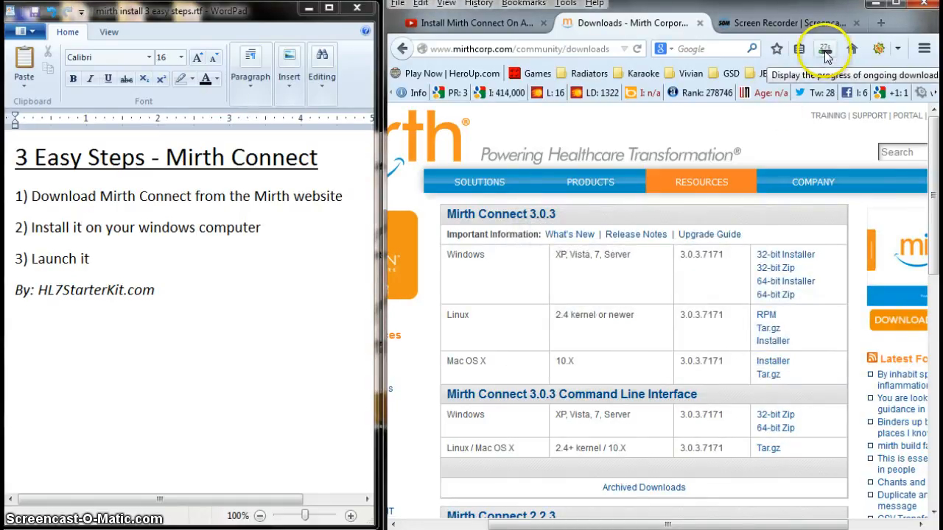
{"action": "left_click", "coordinate": [824, 49]}
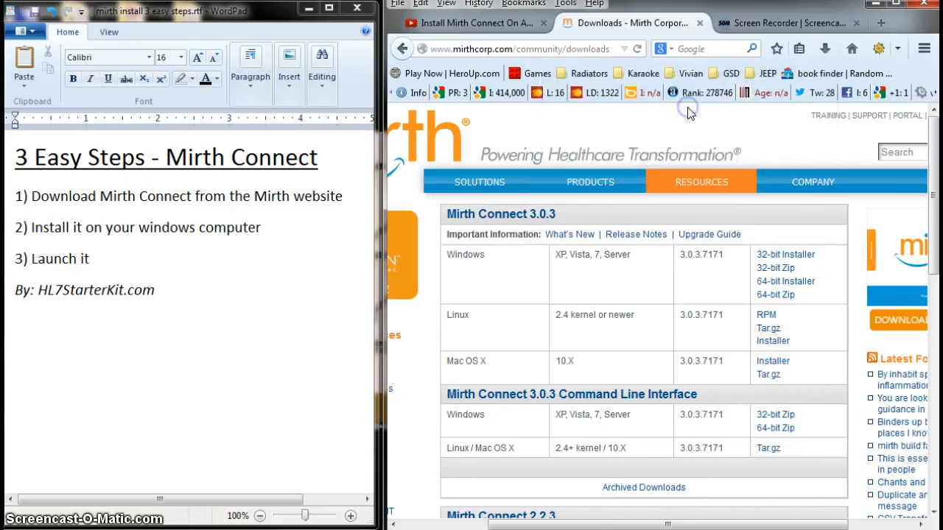
{"action": "mouse_move", "coordinate": [691, 182]}
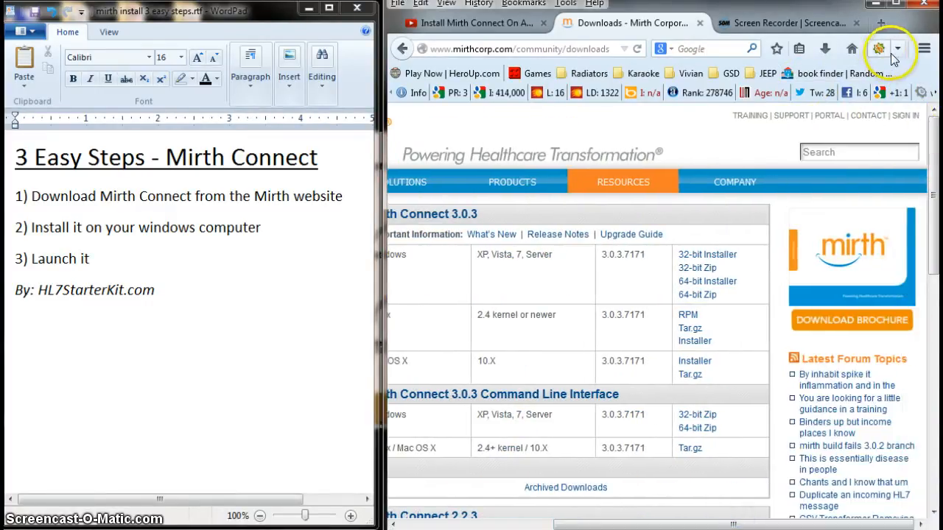
{"action": "left_click", "coordinate": [898, 48]}
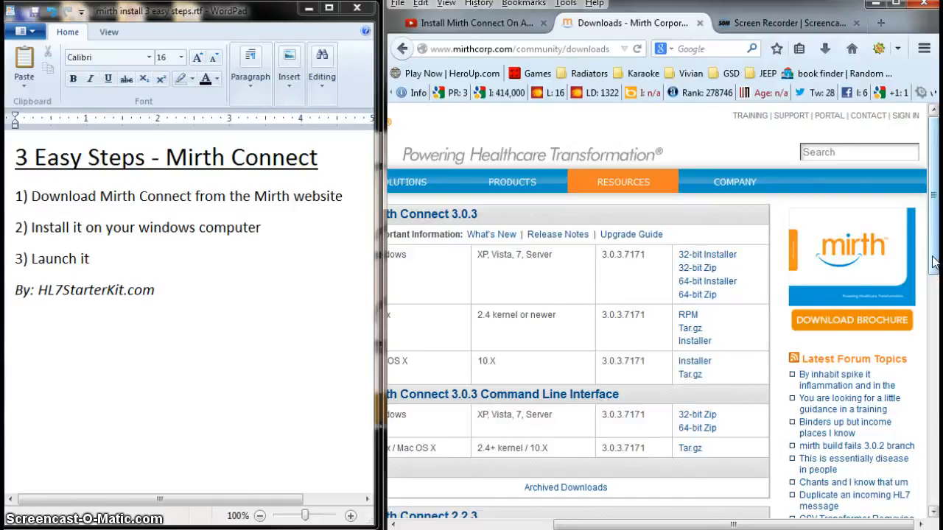
{"action": "scroll", "scroll_direction": "down", "scroll_amount": 3}
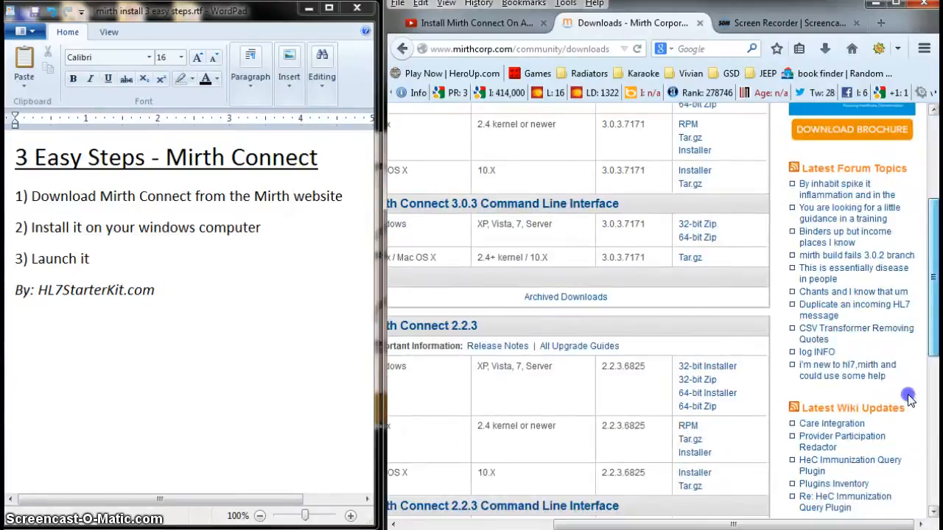
{"action": "scroll", "scroll_direction": "up", "scroll_amount": 3}
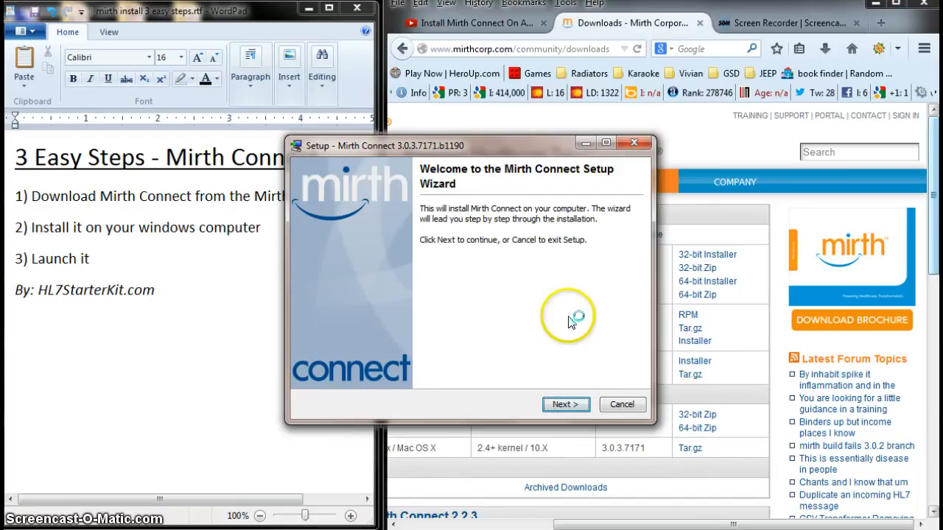
- Accept the license and keep the default installation folder with all three components
{"action": "left_click", "coordinate": [565, 404]}
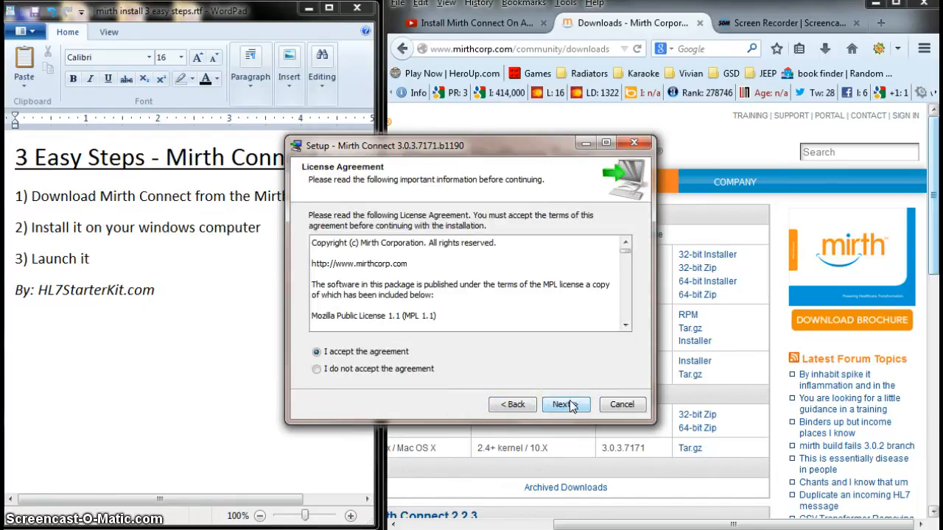
{"action": "mouse_move", "coordinate": [552, 375]}
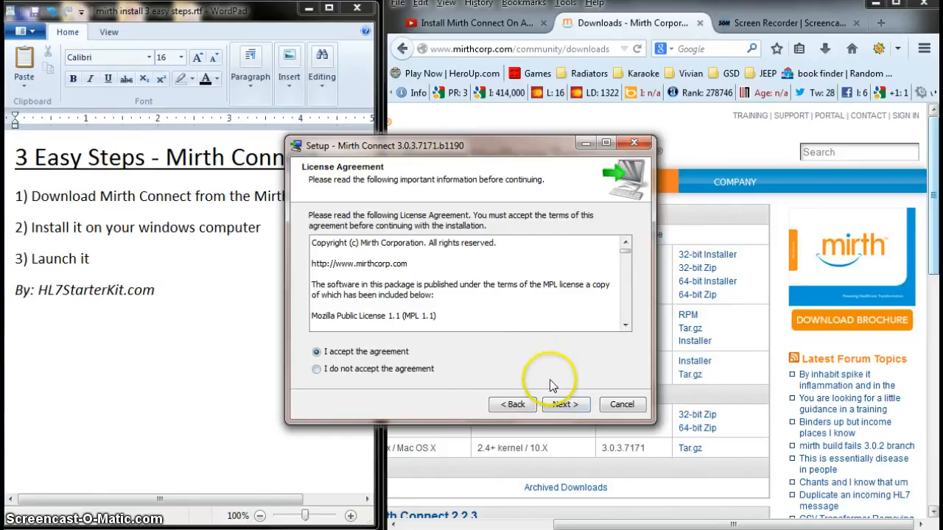
{"action": "left_click", "coordinate": [566, 403]}
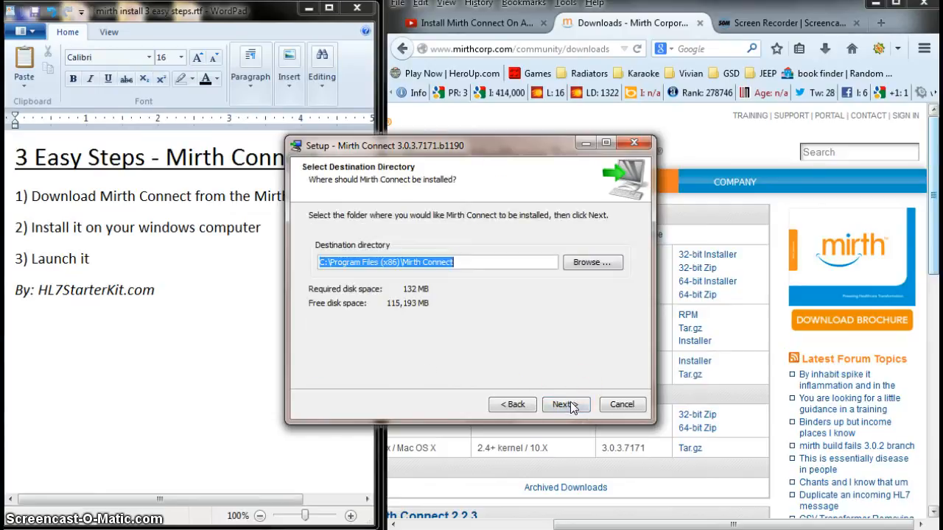
{"action": "left_click", "coordinate": [563, 403]}
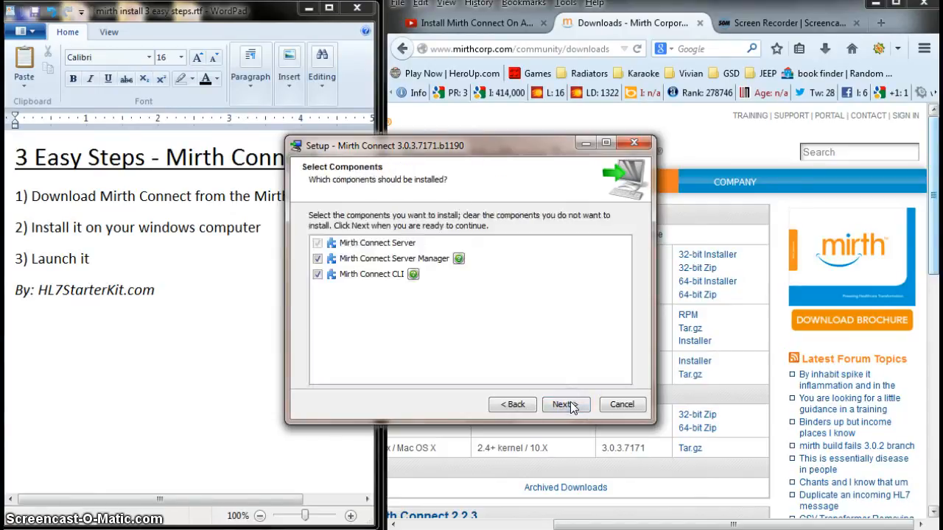
{"action": "left_click", "coordinate": [564, 404]}
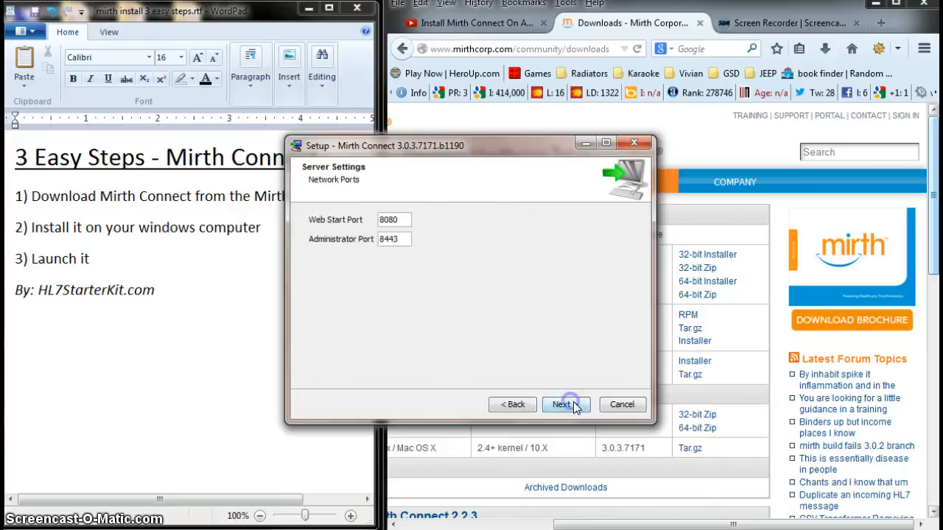
{"action": "mouse_move", "coordinate": [495, 377]}
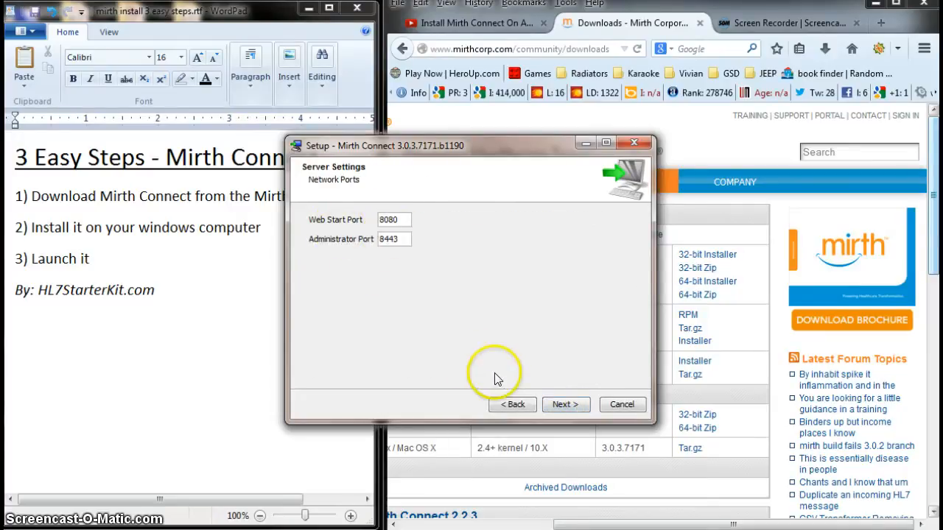
- Keep ports 8080 and 8443, the default password requirements, and the default data and logs paths
{"action": "left_click", "coordinate": [566, 404]}
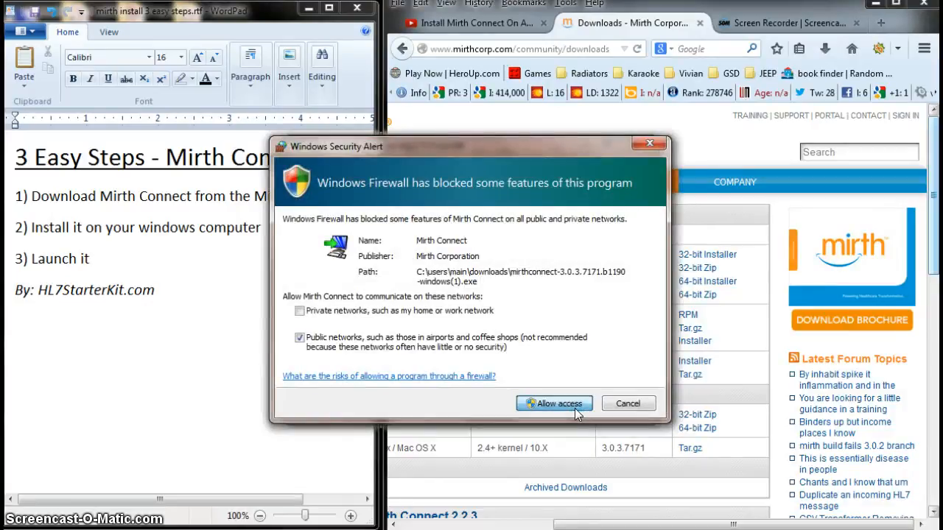
{"action": "mouse_move", "coordinate": [639, 140]}
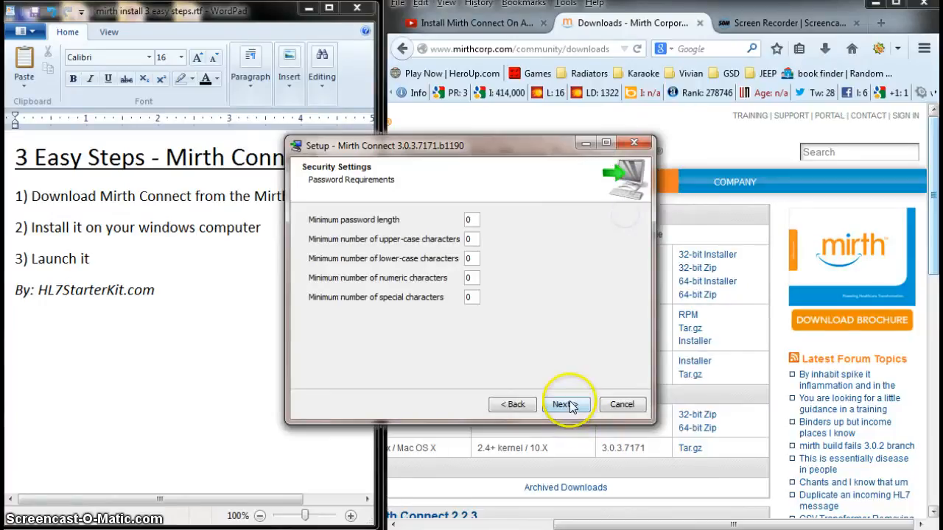
{"action": "left_click", "coordinate": [565, 404]}
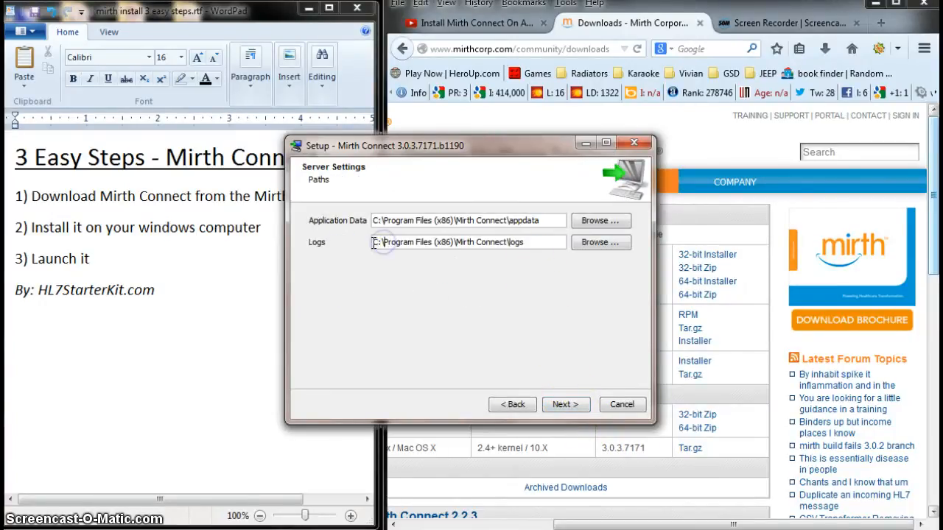
{"action": "triple_click", "coordinate": [468, 241]}
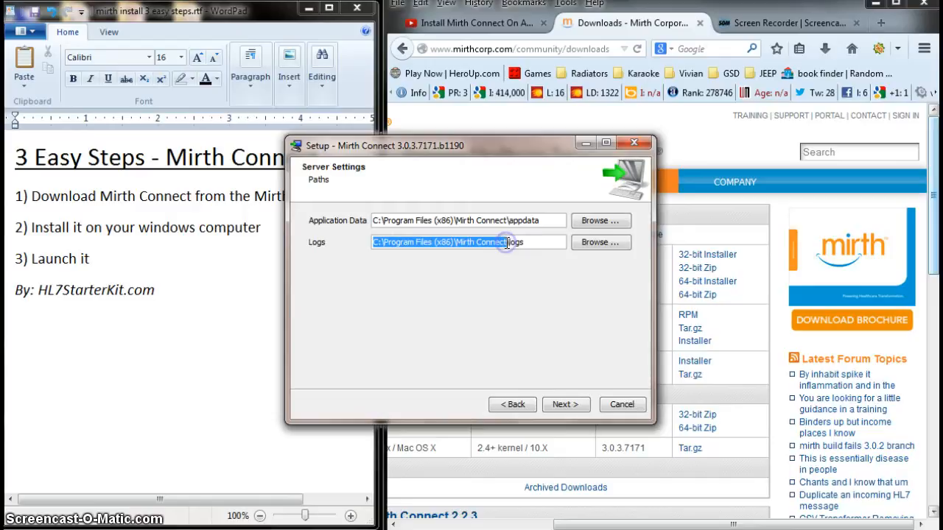
{"action": "left_click", "coordinate": [565, 403]}
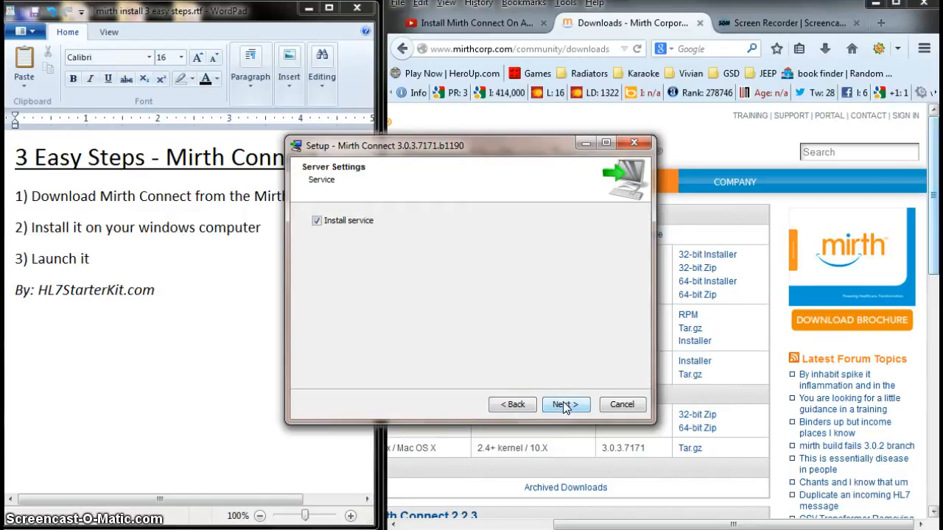
- Install with the service option kept and untick viewing the README on the final page
{"action": "left_click", "coordinate": [566, 403]}
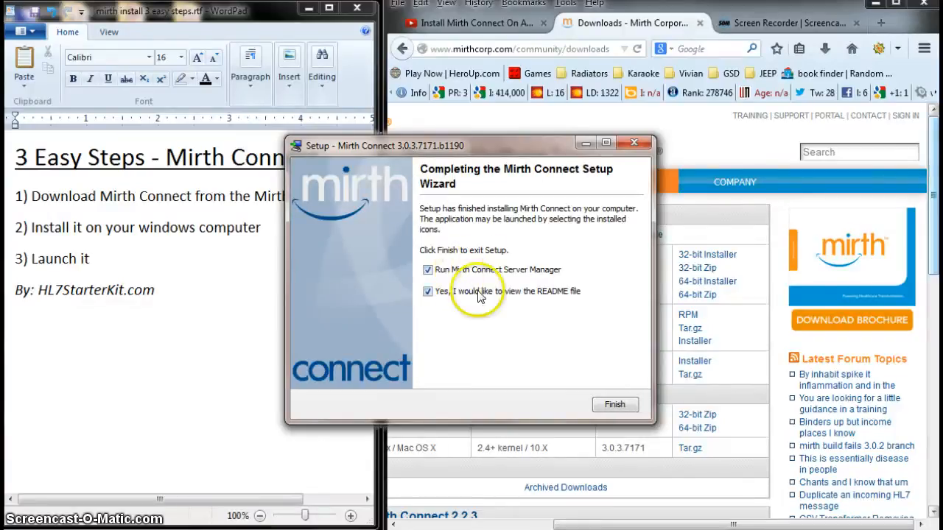
{"action": "left_click", "coordinate": [427, 292]}
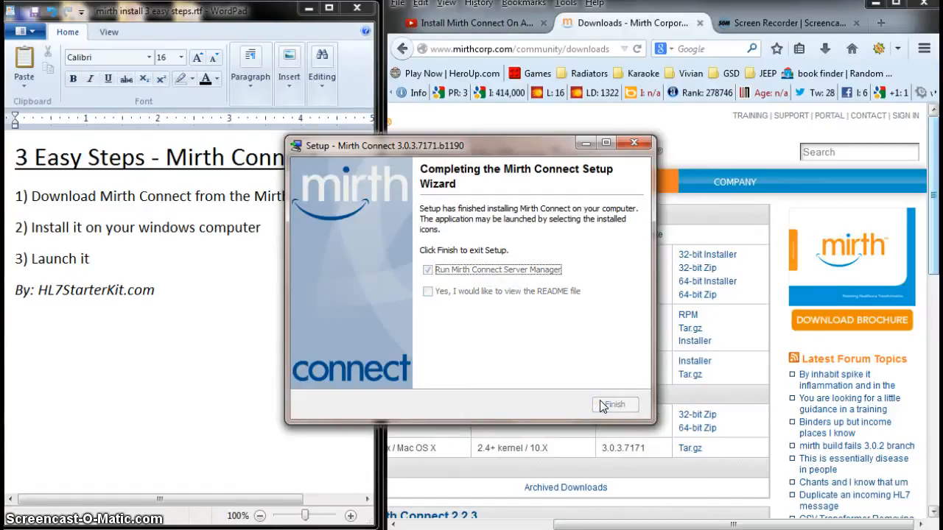
- Finish setup, launch the Server Manager and bring up the Administrator login window for localhost:8443
{"action": "left_click", "coordinate": [614, 403]}
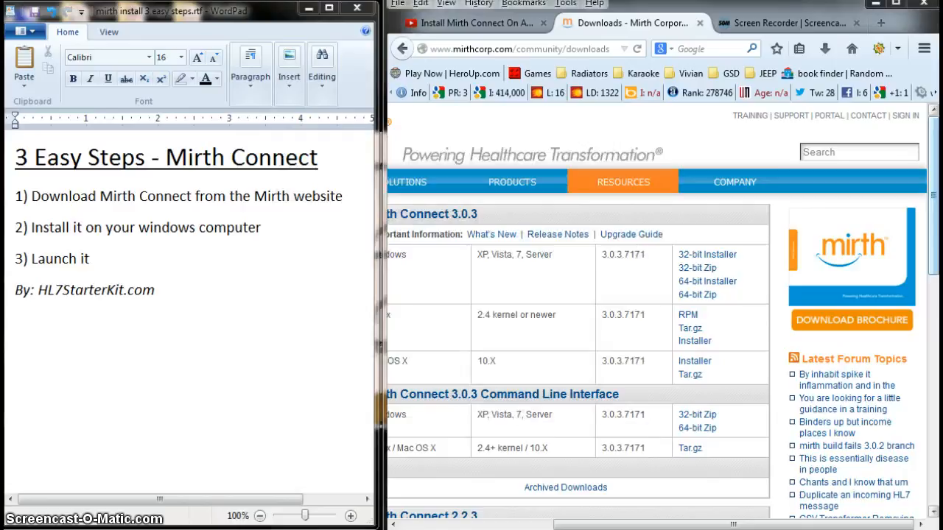
{"action": "mouse_move", "coordinate": [548, 297]}
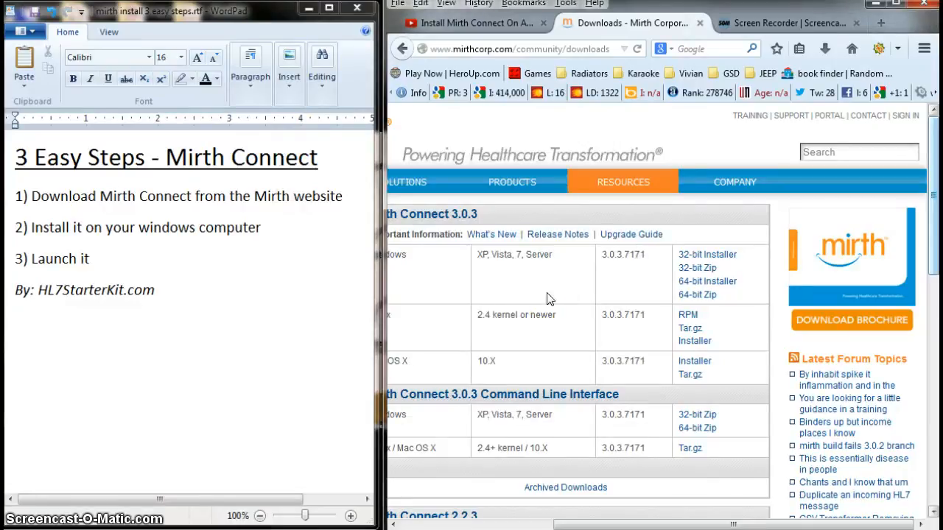
{"action": "mouse_move", "coordinate": [662, 401]}
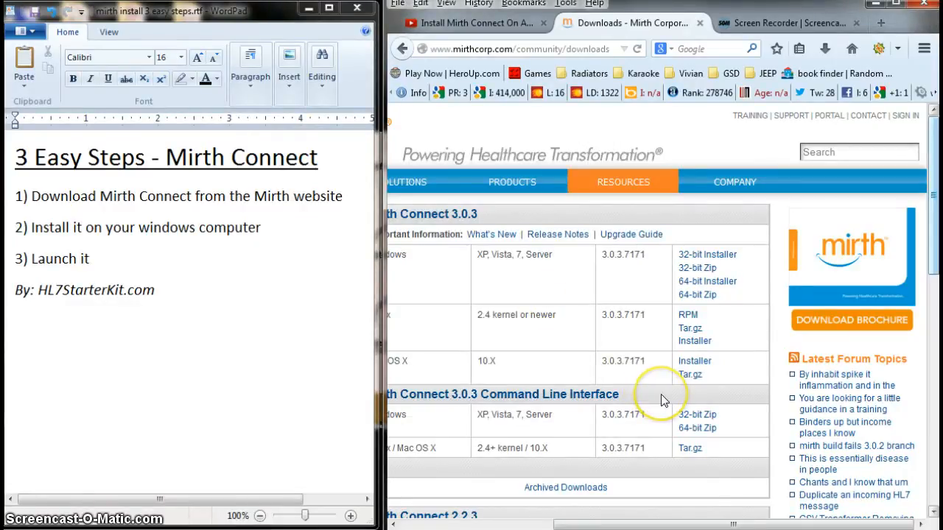
{"action": "mouse_move", "coordinate": [663, 405]}
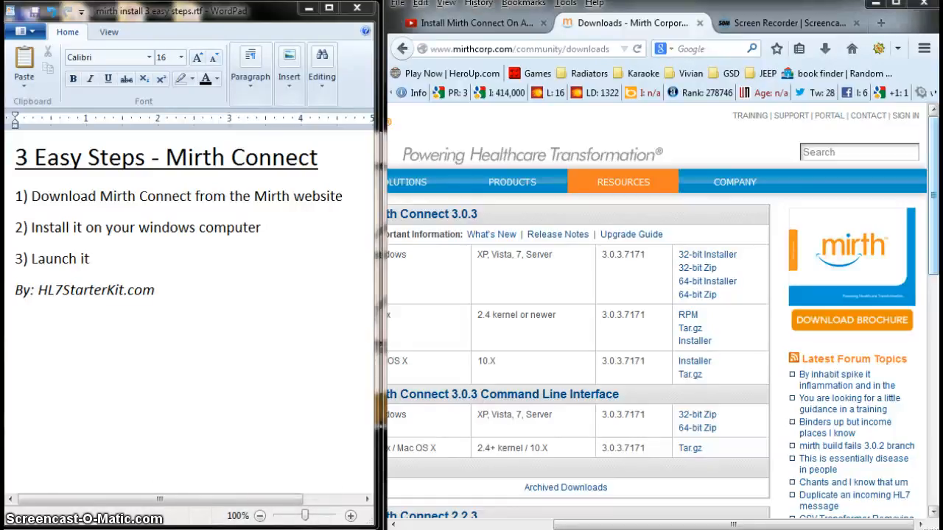
{"action": "mouse_move", "coordinate": [773, 523]}
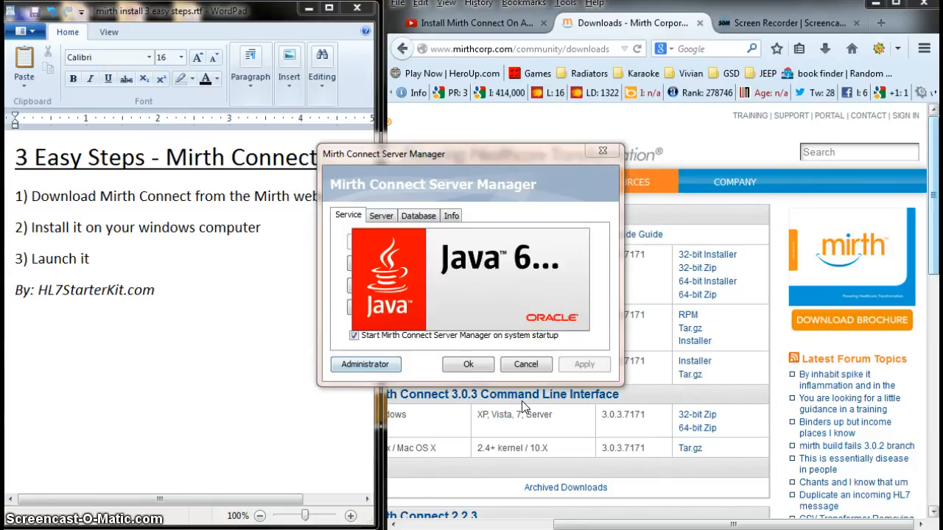
{"action": "mouse_move", "coordinate": [533, 250]}
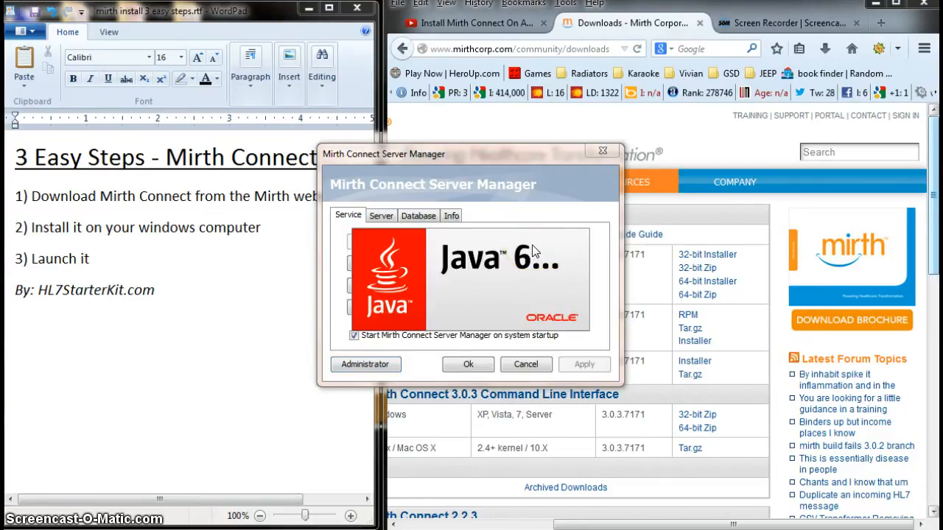
{"action": "left_click", "coordinate": [348, 215]}
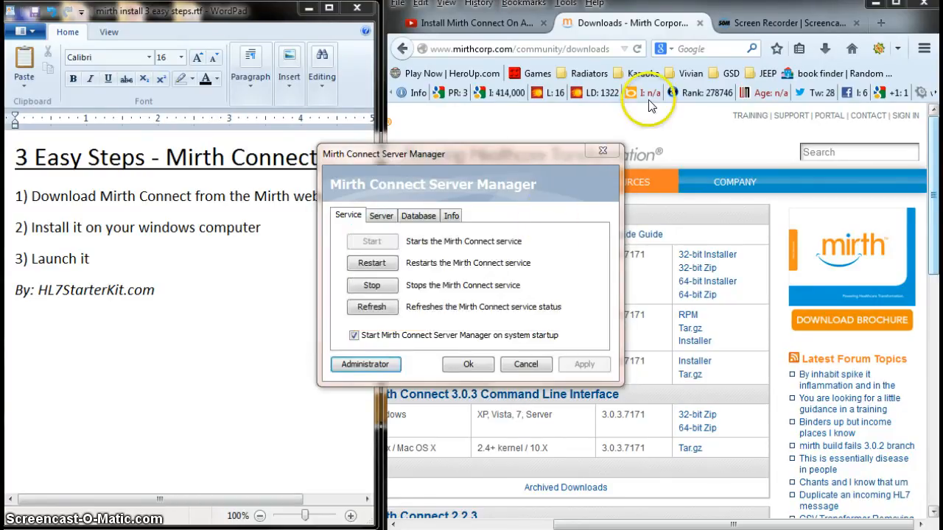
{"action": "left_click", "coordinate": [365, 364]}
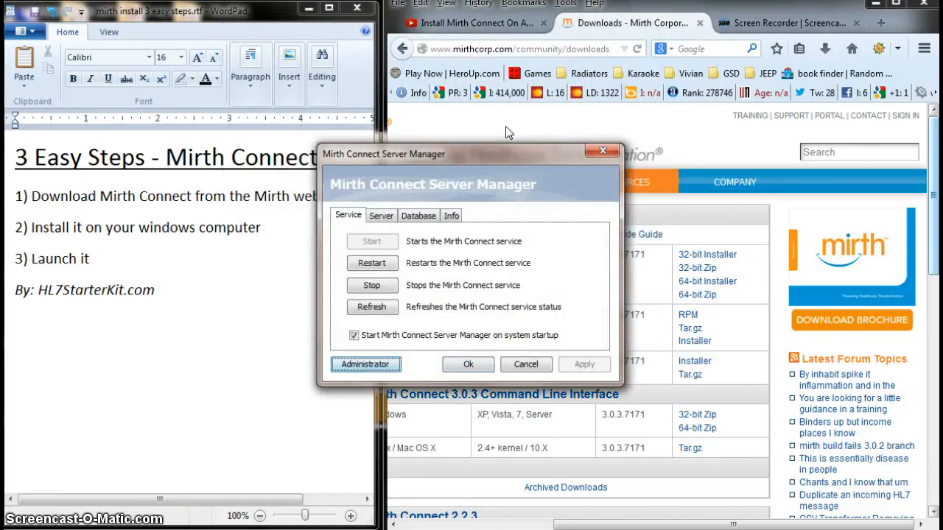
{"action": "left_click", "coordinate": [366, 364]}
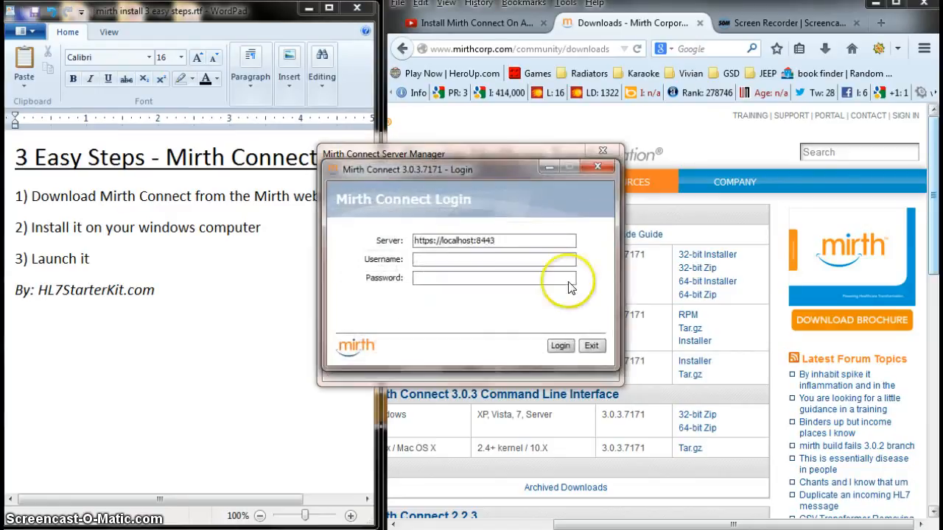
{"action": "mouse_move", "coordinate": [499, 174]}
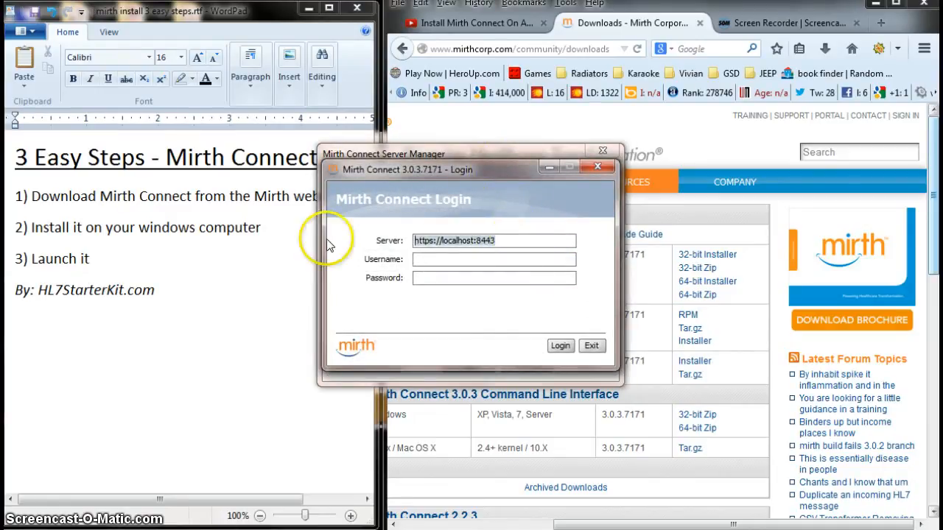
{"action": "mouse_move", "coordinate": [483, 183]}
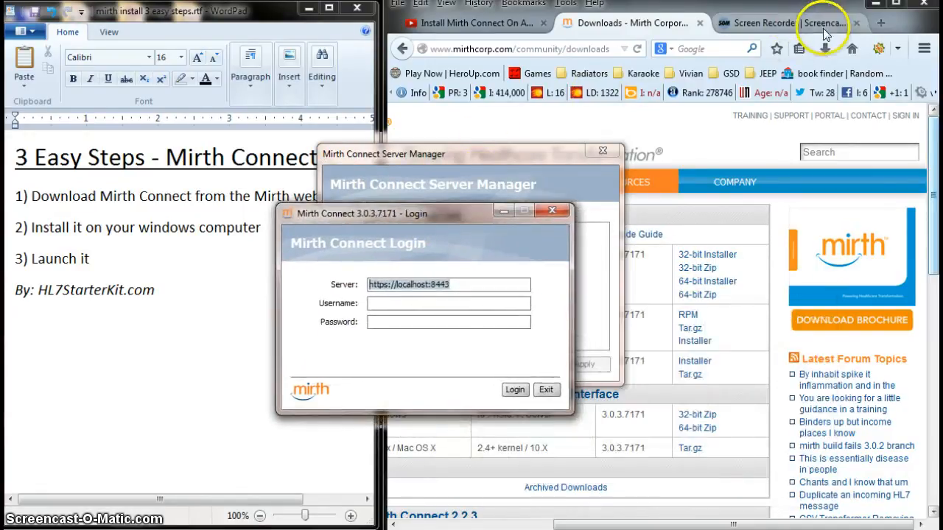
- Start a new Firefox tab while the login window stays open
{"action": "left_click", "coordinate": [836, 23]}
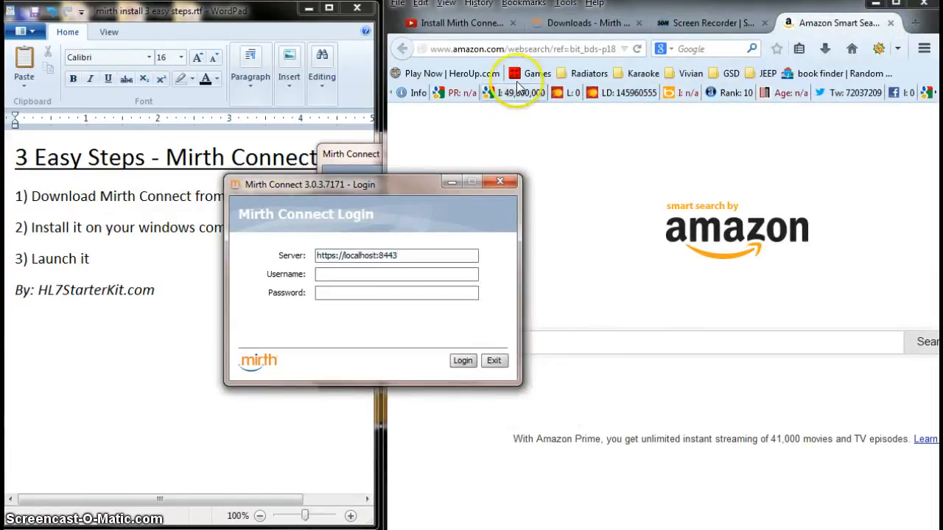
{"action": "left_click", "coordinate": [582, 23]}
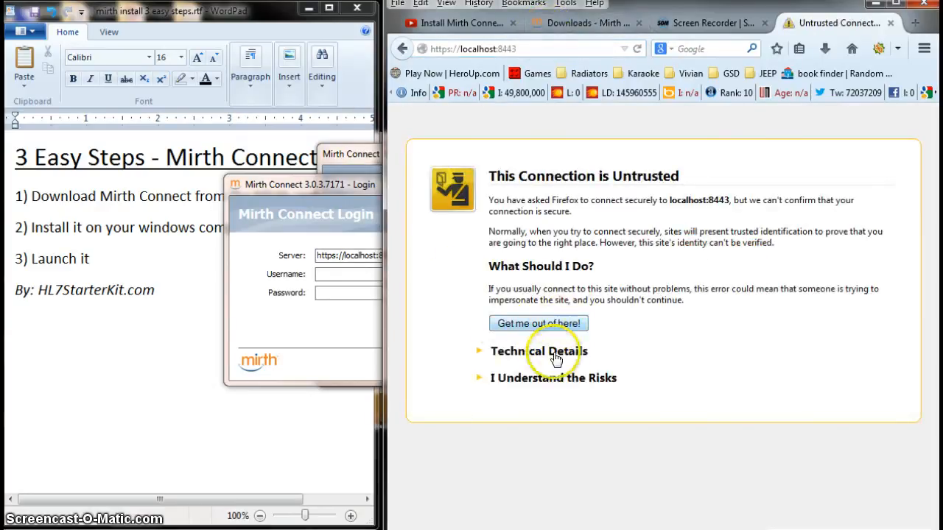
{"action": "left_click", "coordinate": [547, 377]}
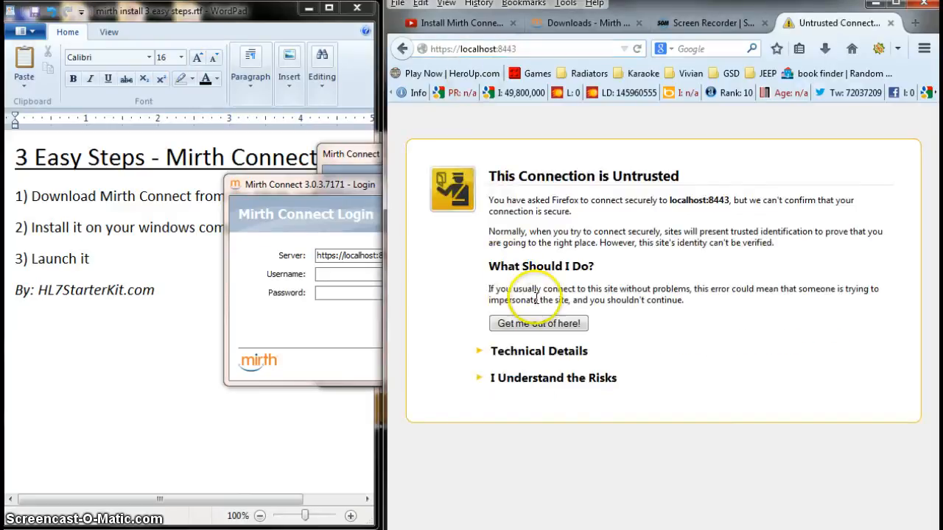
{"action": "left_click", "coordinate": [539, 350]}
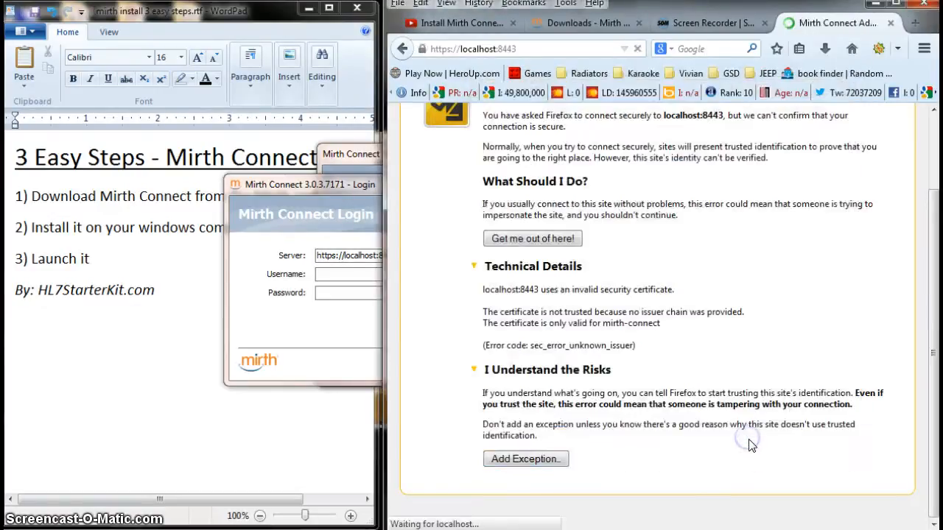
{"action": "left_click", "coordinate": [525, 458]}
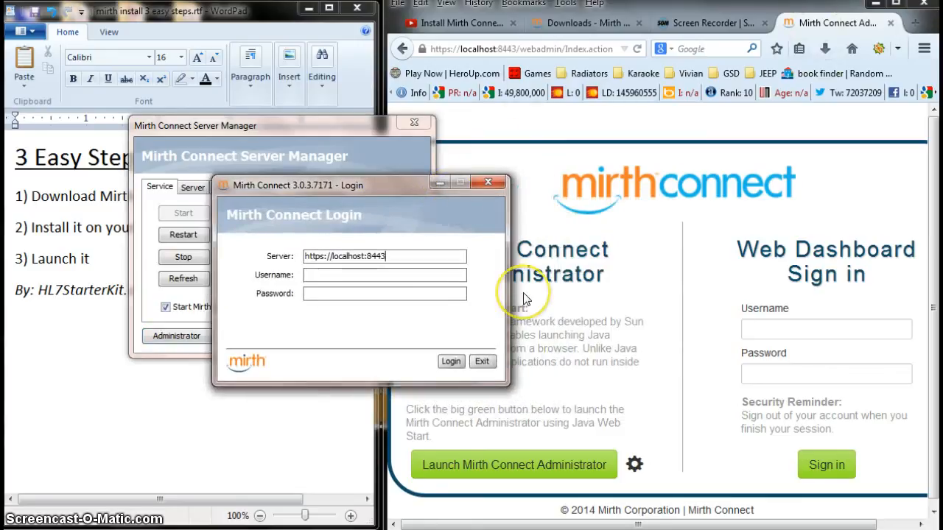
- Launch a second Mirth Connect Administrator via Java Web Start from the web page
{"action": "left_click", "coordinate": [514, 465]}
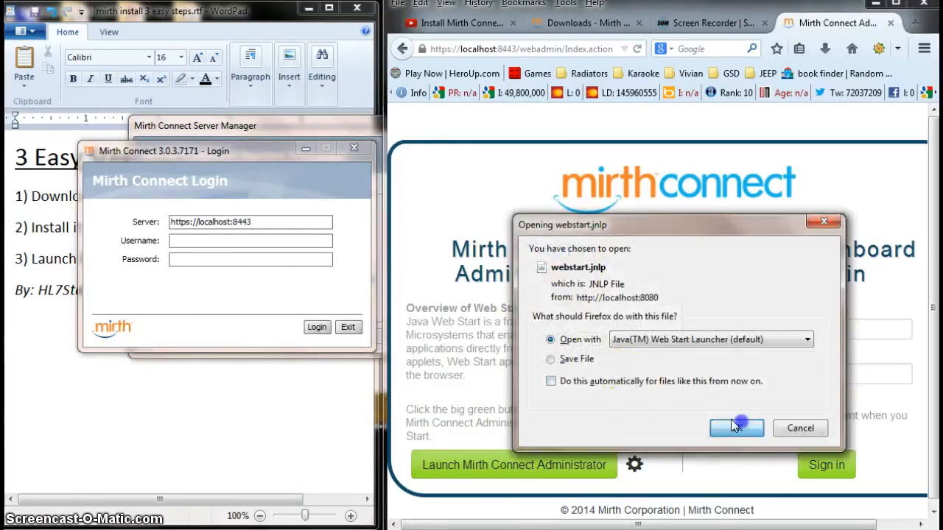
{"action": "left_click", "coordinate": [737, 427]}
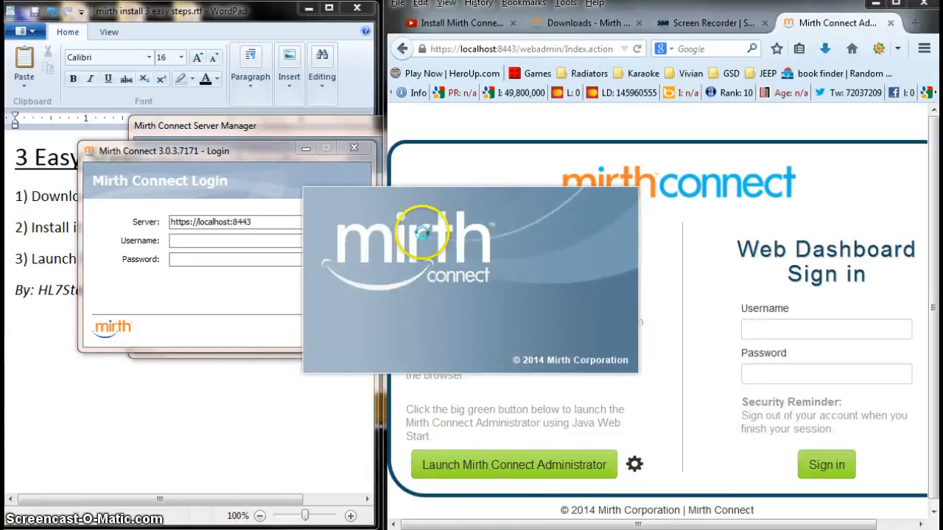
{"action": "mouse_move", "coordinate": [306, 195]}
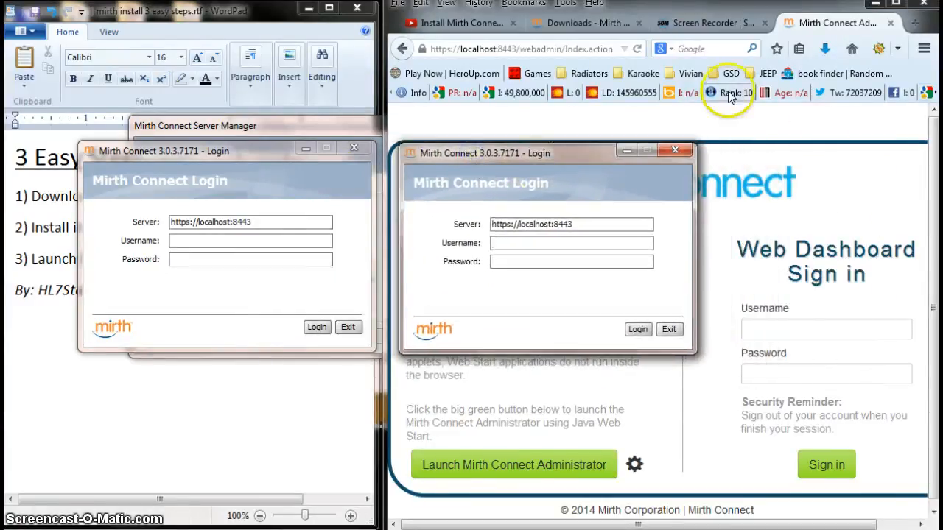
{"action": "mouse_move", "coordinate": [548, 58]}
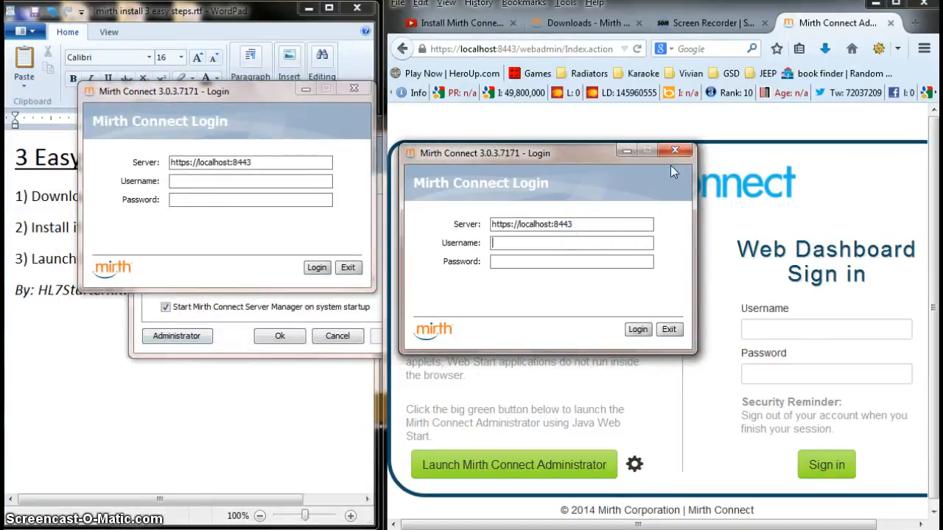
- Sign in to the second Administrator window with the admin account
{"action": "type", "text": "adm"}
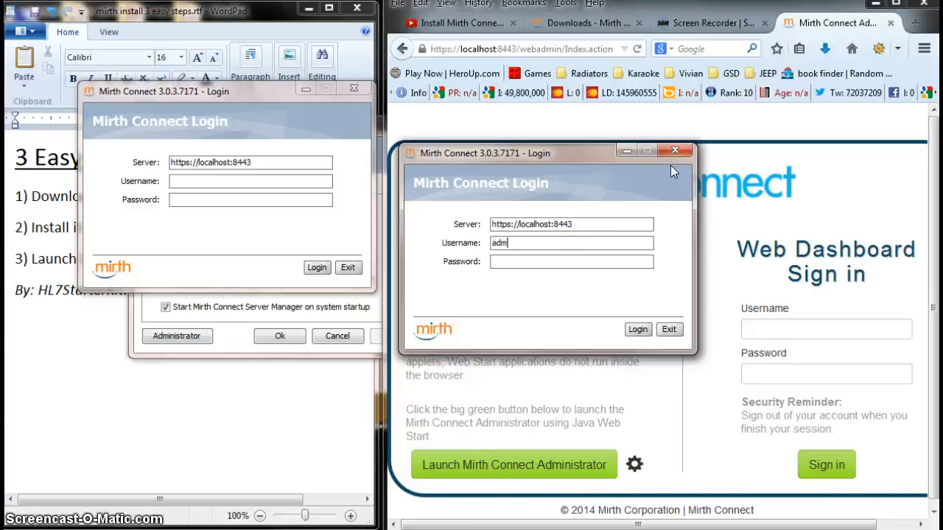
{"action": "left_click", "coordinate": [636, 330]}
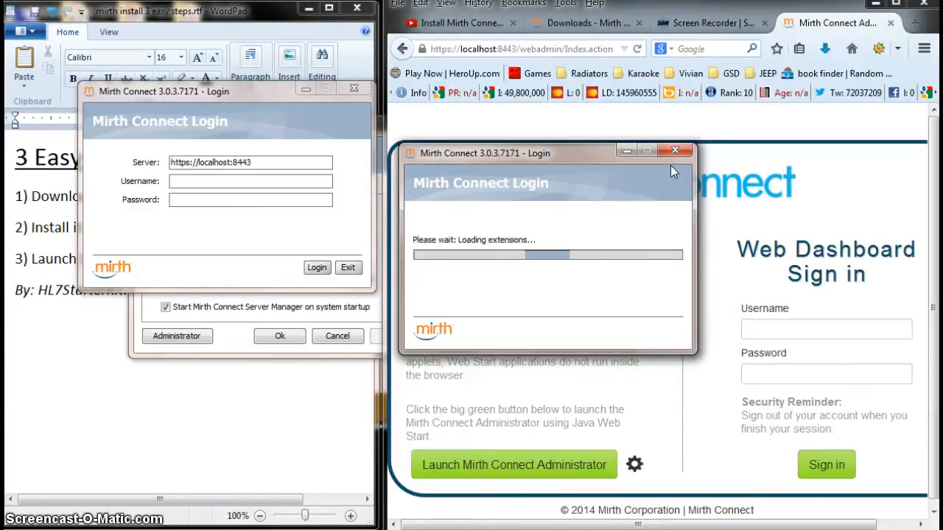
{"action": "mouse_move", "coordinate": [575, 161]}
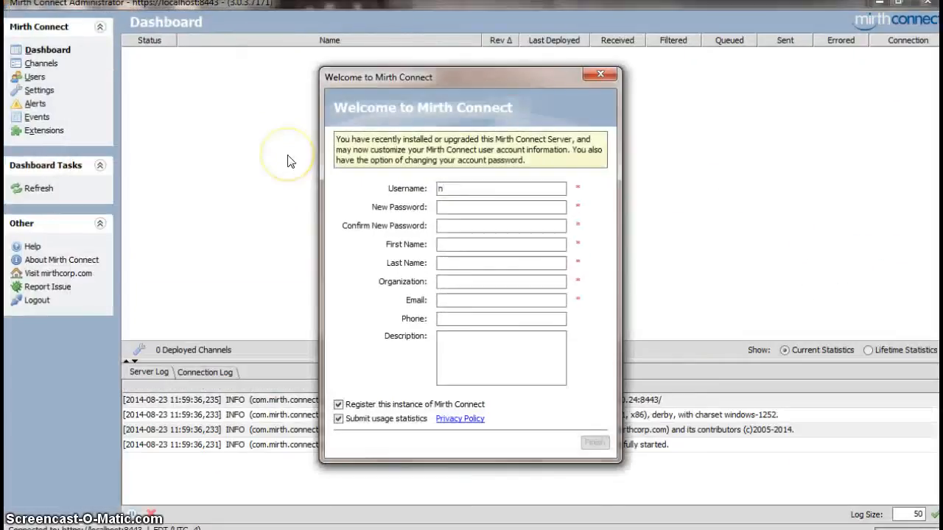
- Complete the admin welcome form with username admin, password, names, organization and an admin@yahoo email
{"action": "type", "text": "admina"}
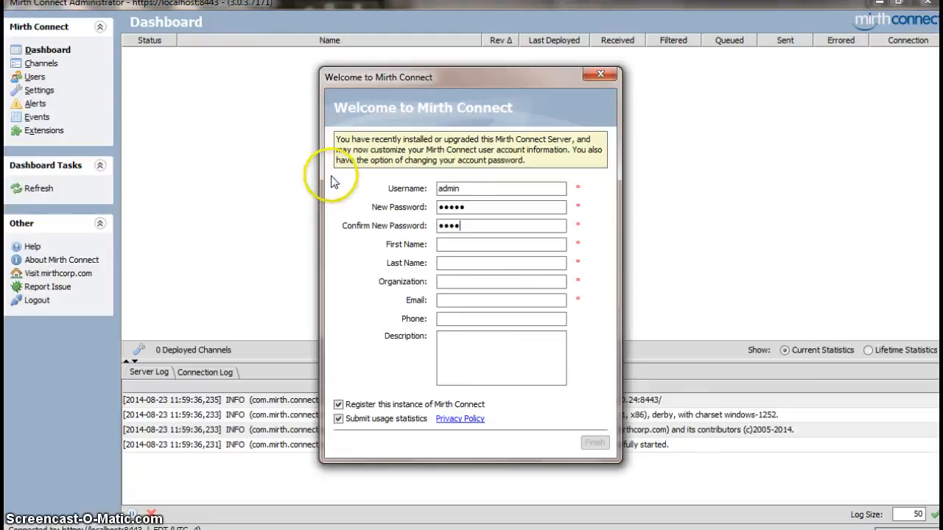
{"action": "type", "text": "admin"}
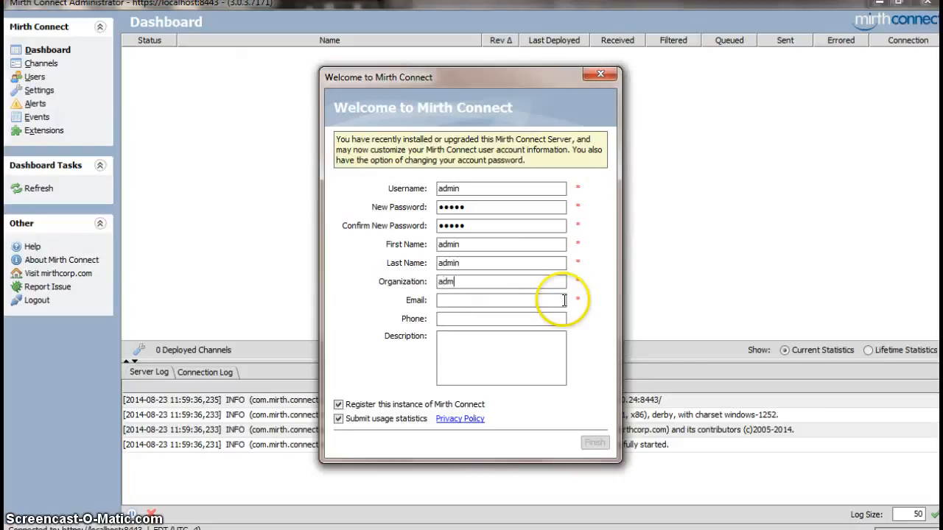
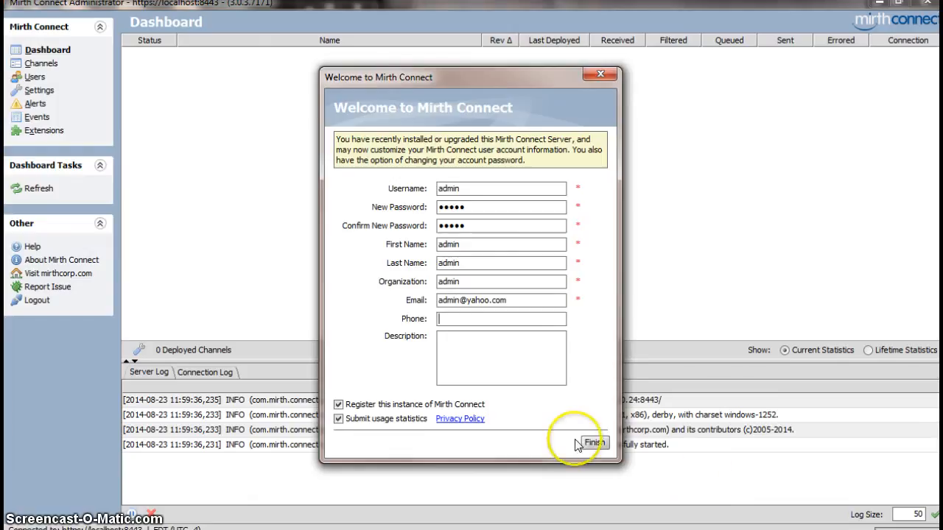
{"action": "left_click", "coordinate": [594, 442]}
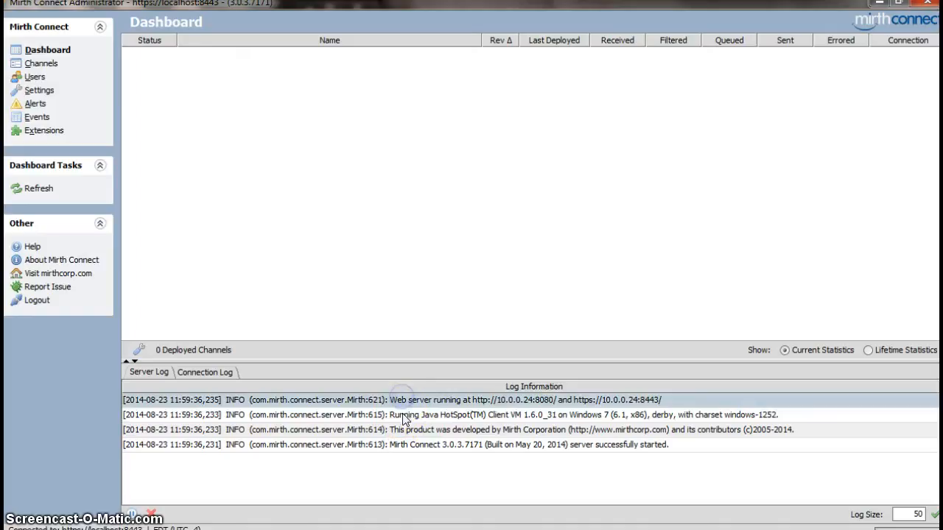
- Check the empty Connection Log and return to the Server Log startup entries
{"action": "left_click", "coordinate": [205, 371]}
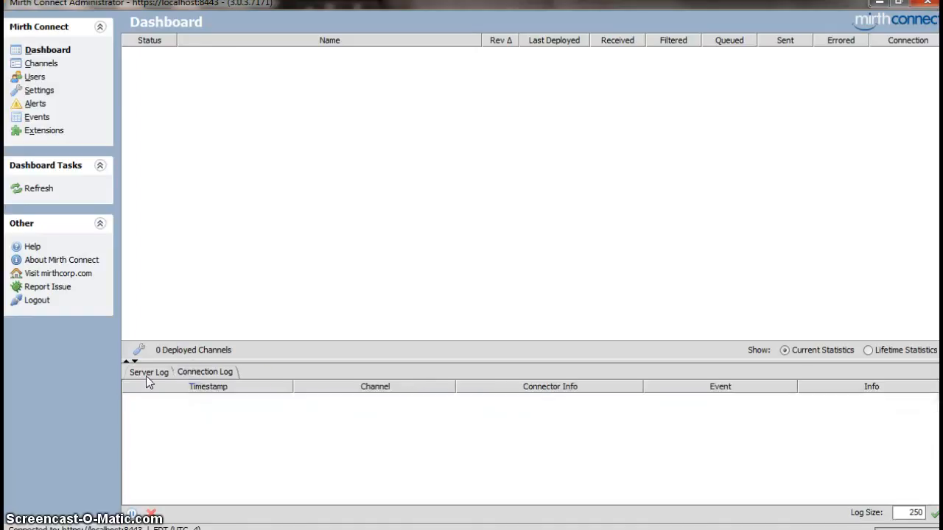
{"action": "left_click", "coordinate": [147, 371]}
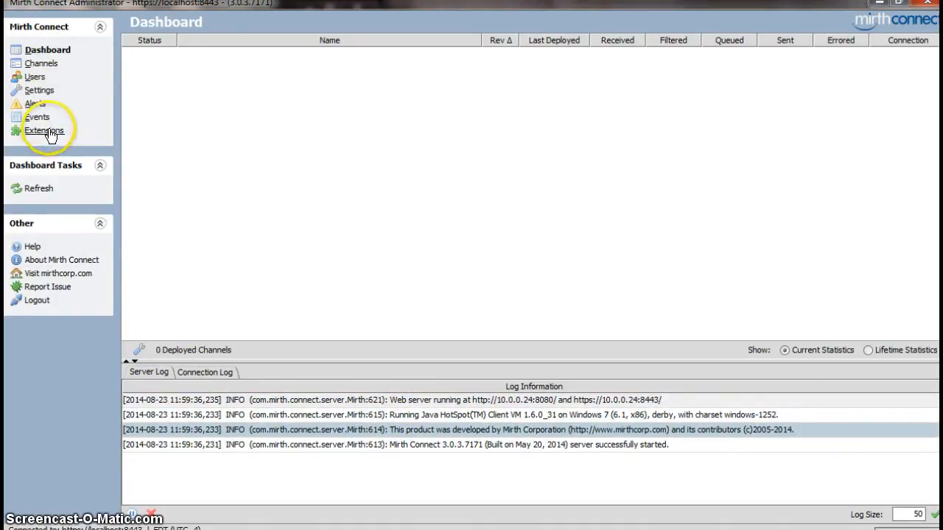
{"action": "mouse_move", "coordinate": [47, 56]}
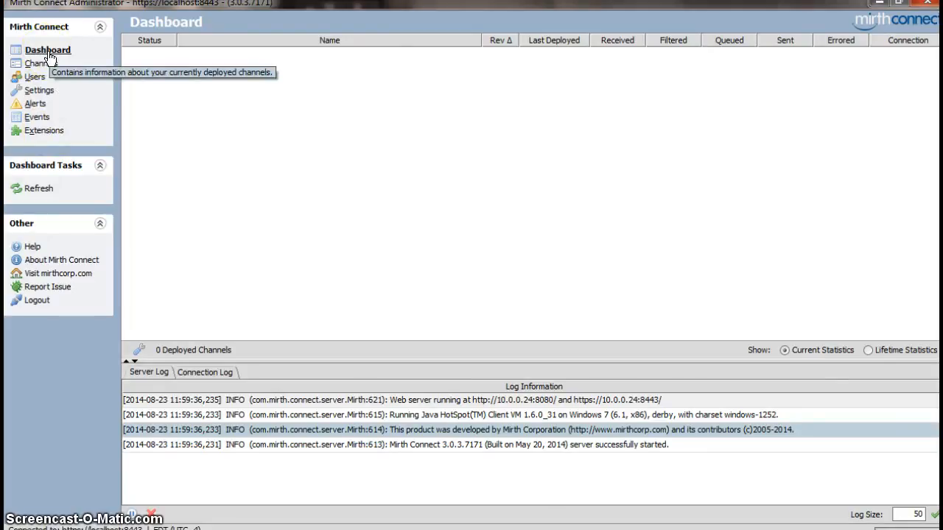
{"action": "mouse_move", "coordinate": [645, 415]}
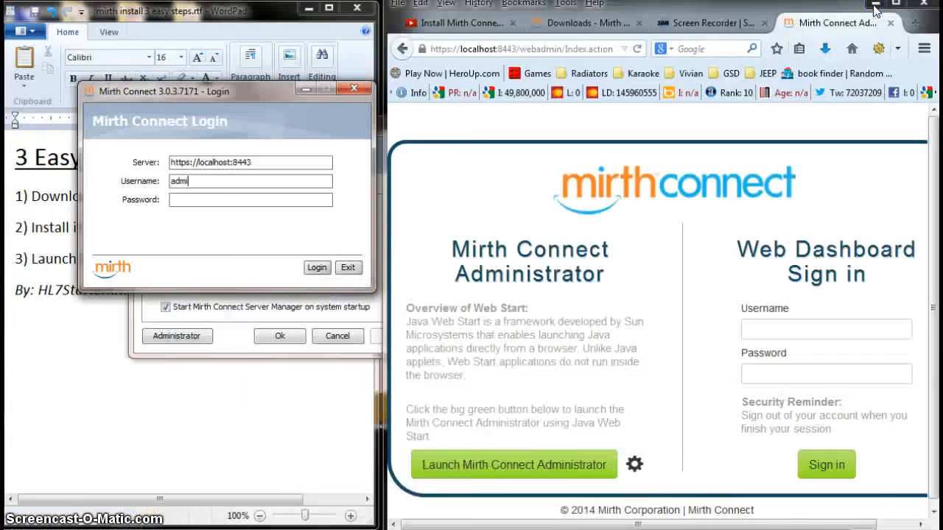
{"action": "mouse_move", "coordinate": [420, 227]}
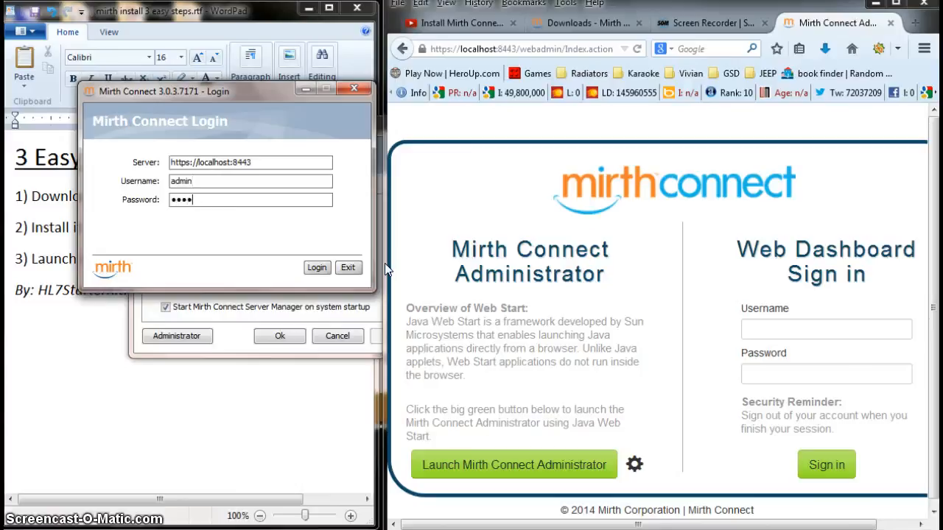
- Log in as admin in the first login window to open a second Administrator dashboard
{"action": "left_click", "coordinate": [316, 268]}
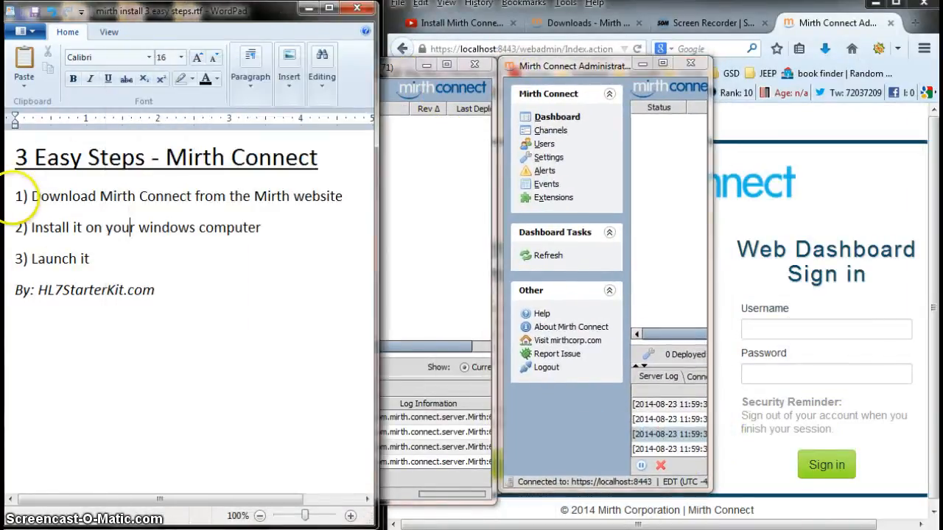
{"action": "triple_click", "coordinate": [144, 227]}
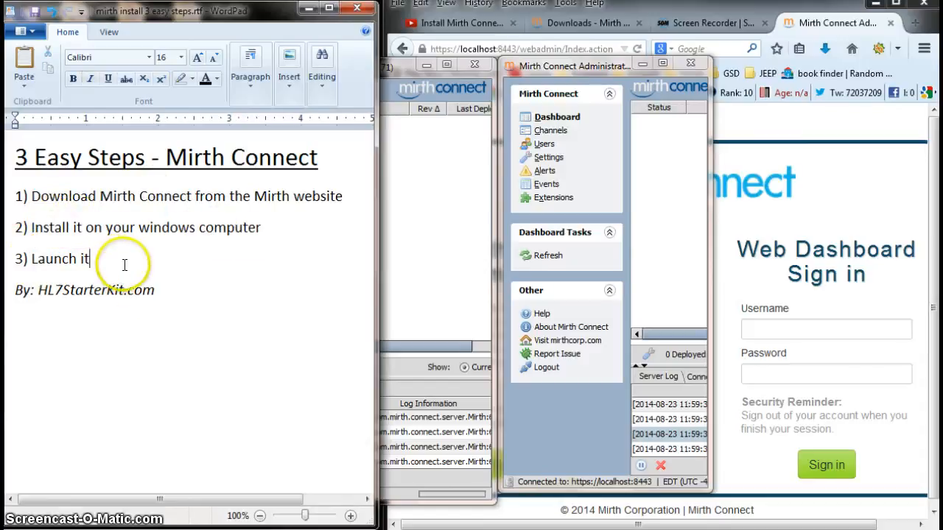
{"action": "mouse_move", "coordinate": [516, 77]}
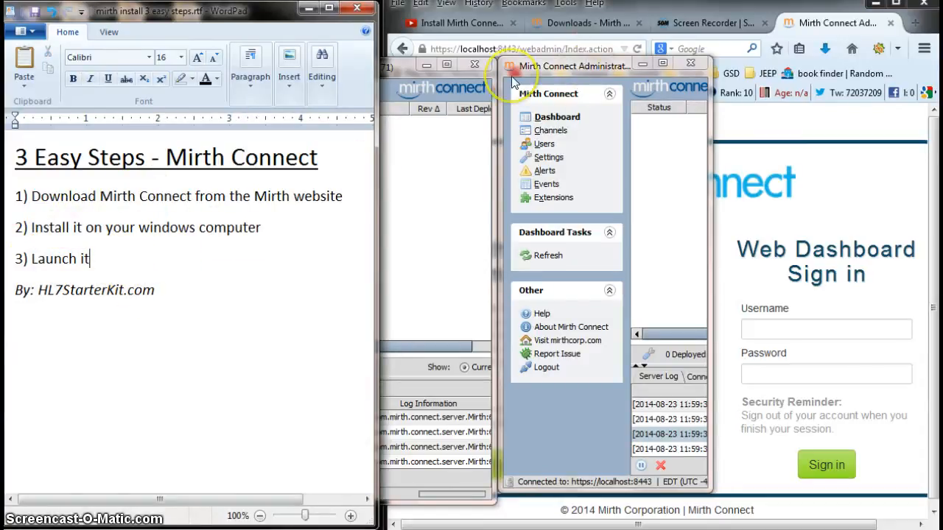